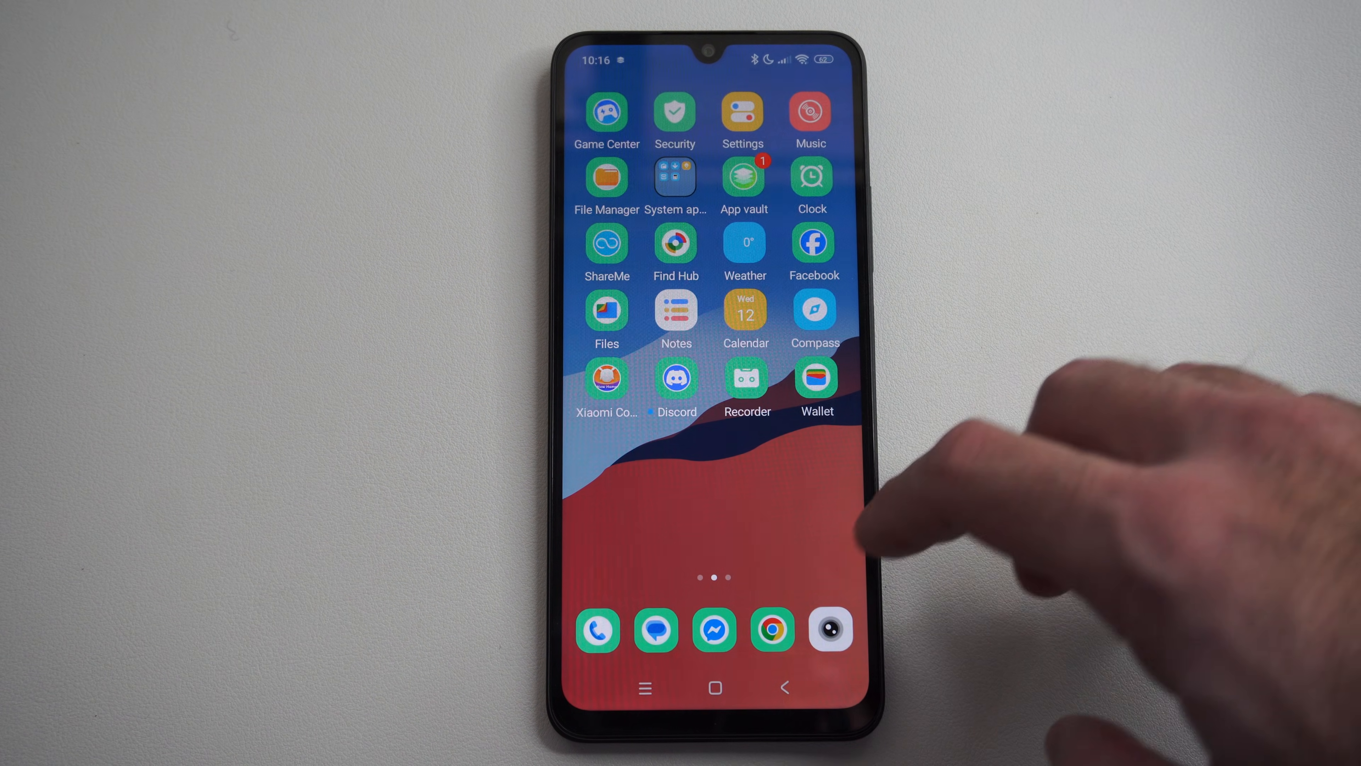
Step: Swipe across home pages to land on the first page with Gallery, Play Store and Themes
scroll("left", 3)
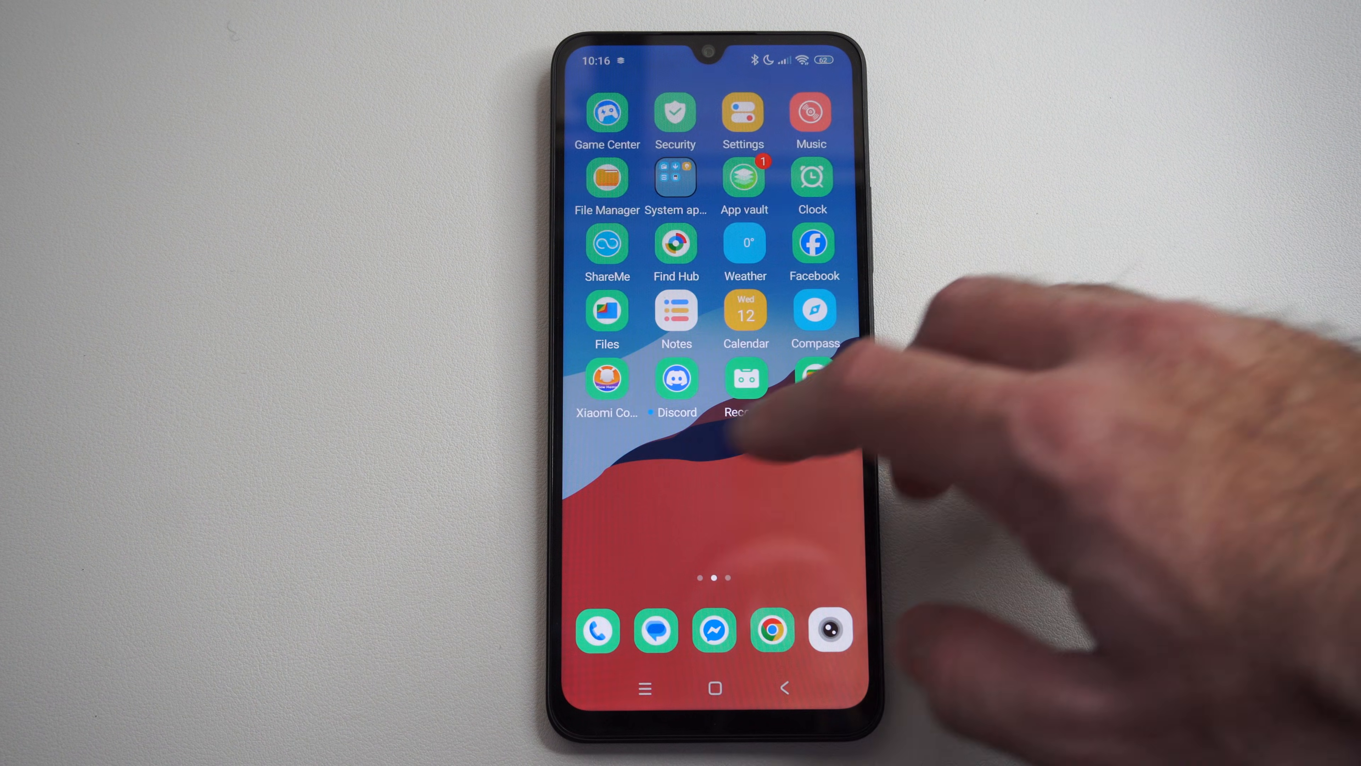
scroll("right", 3)
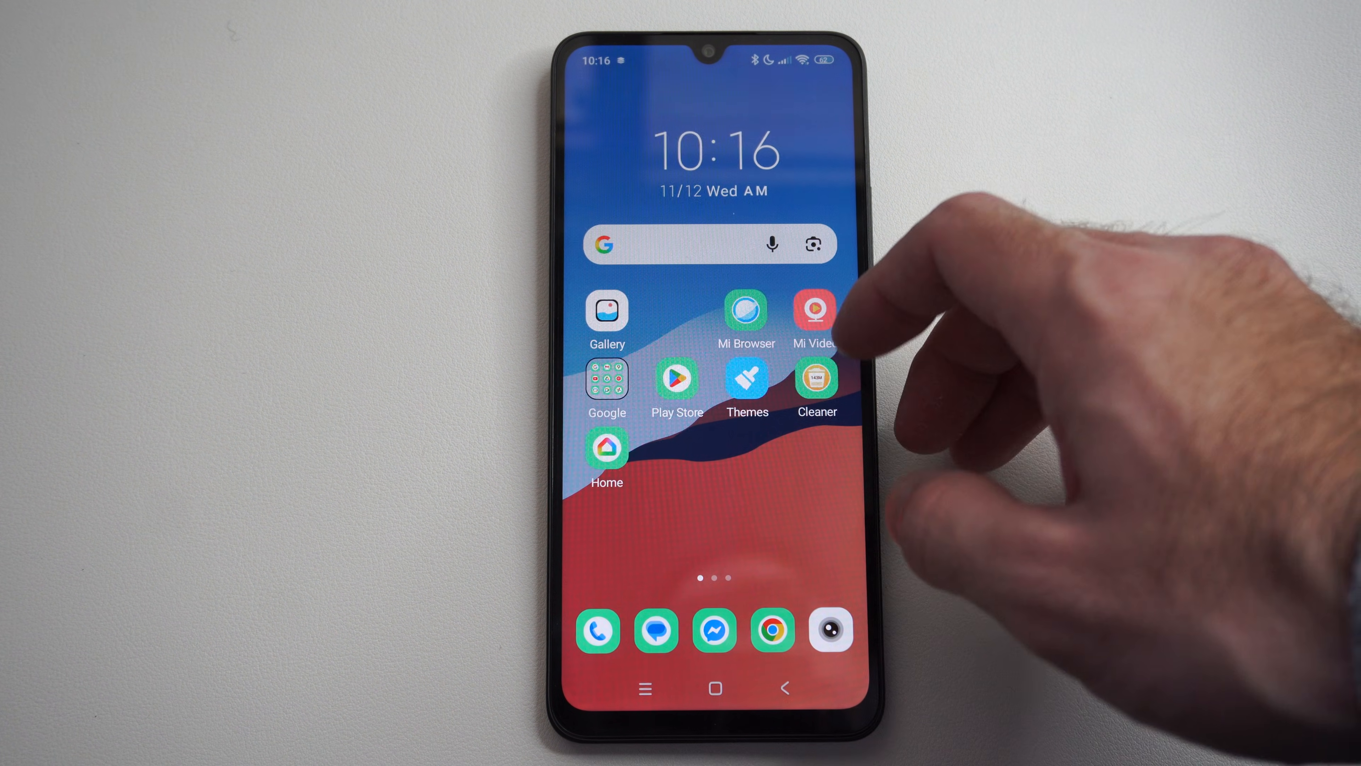
Step: Search the Play Store for 'files' and open the Files by Google listing
left_click(676, 378)
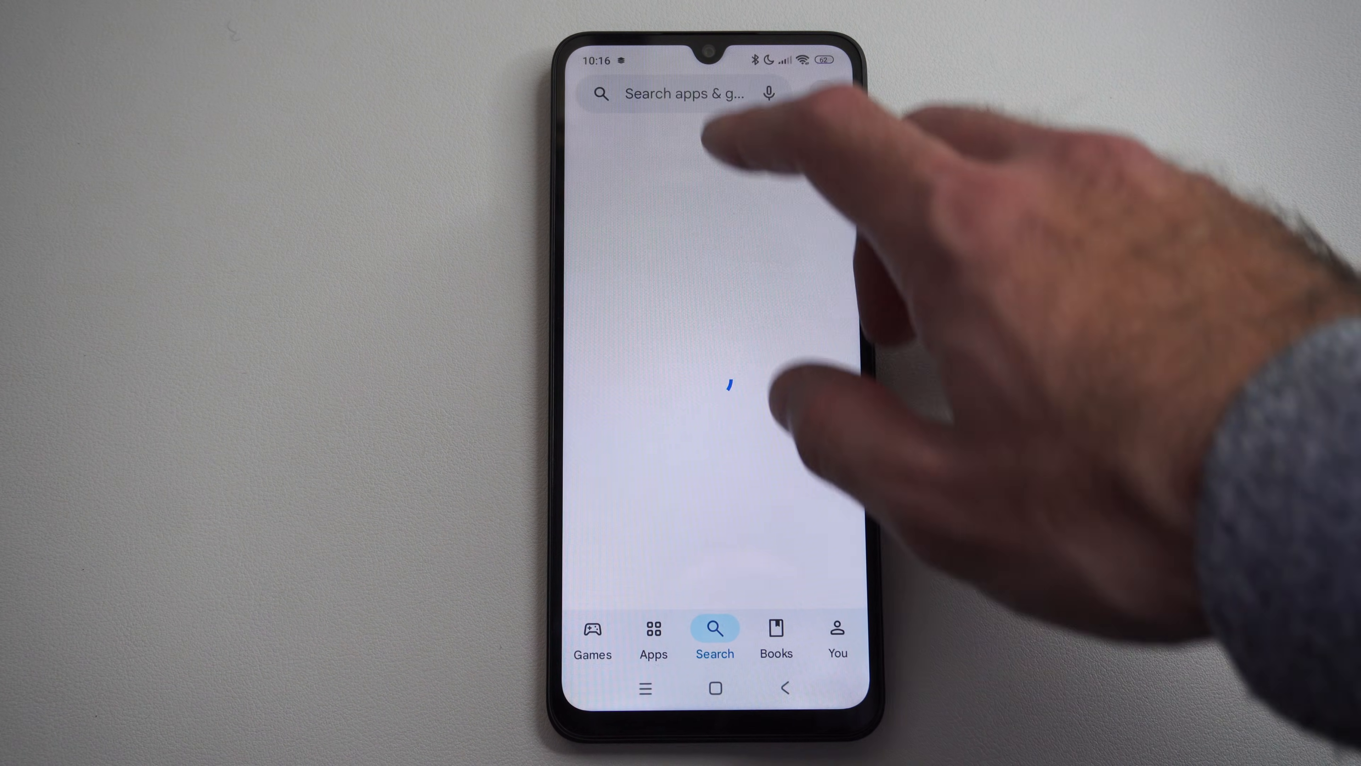
left_click(684, 93)
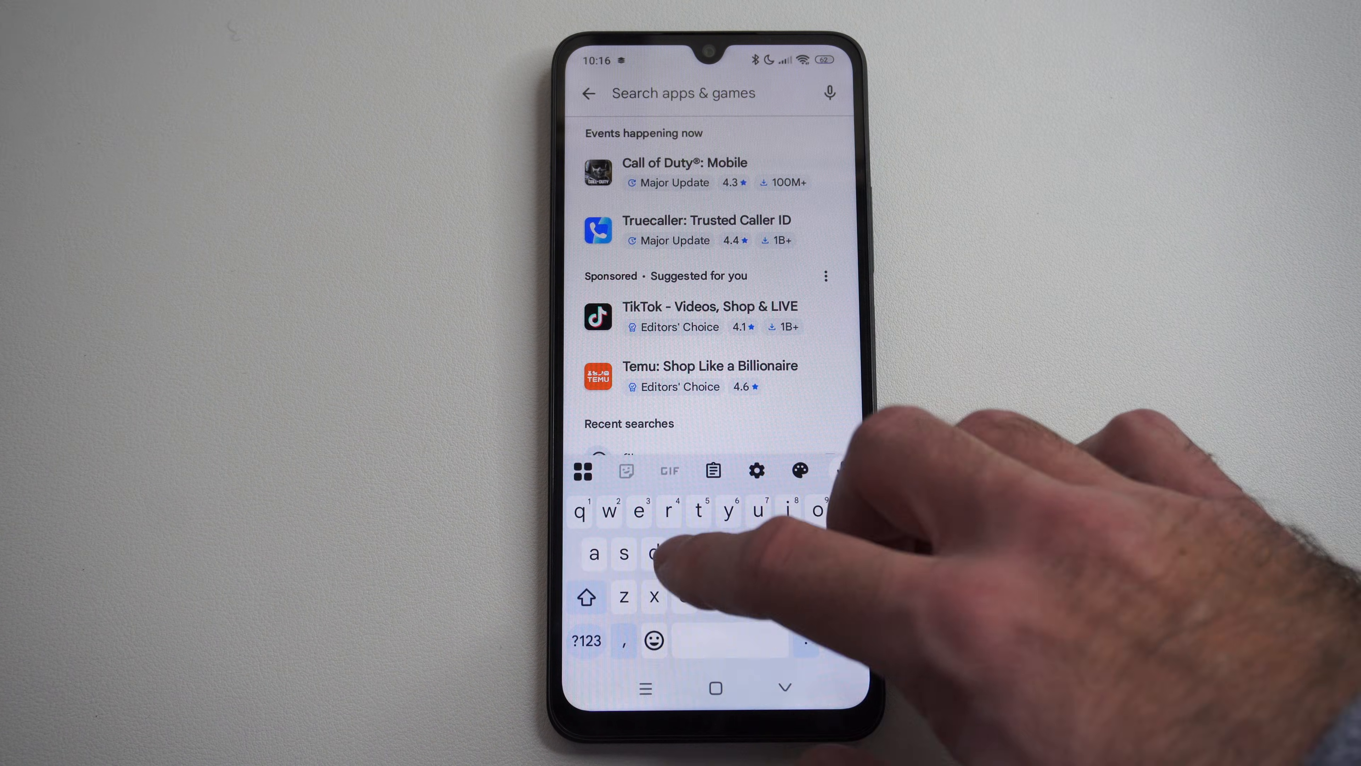
type("fil")
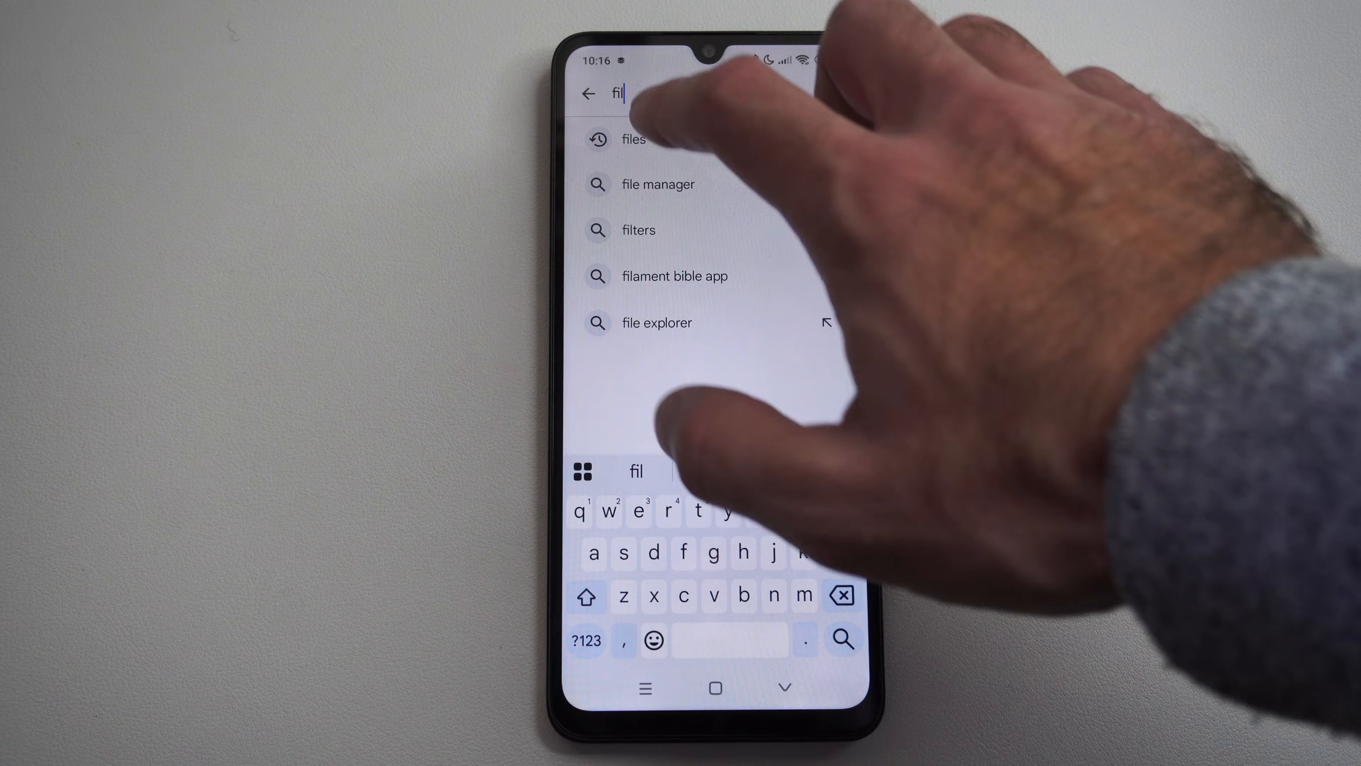
left_click(633, 139)
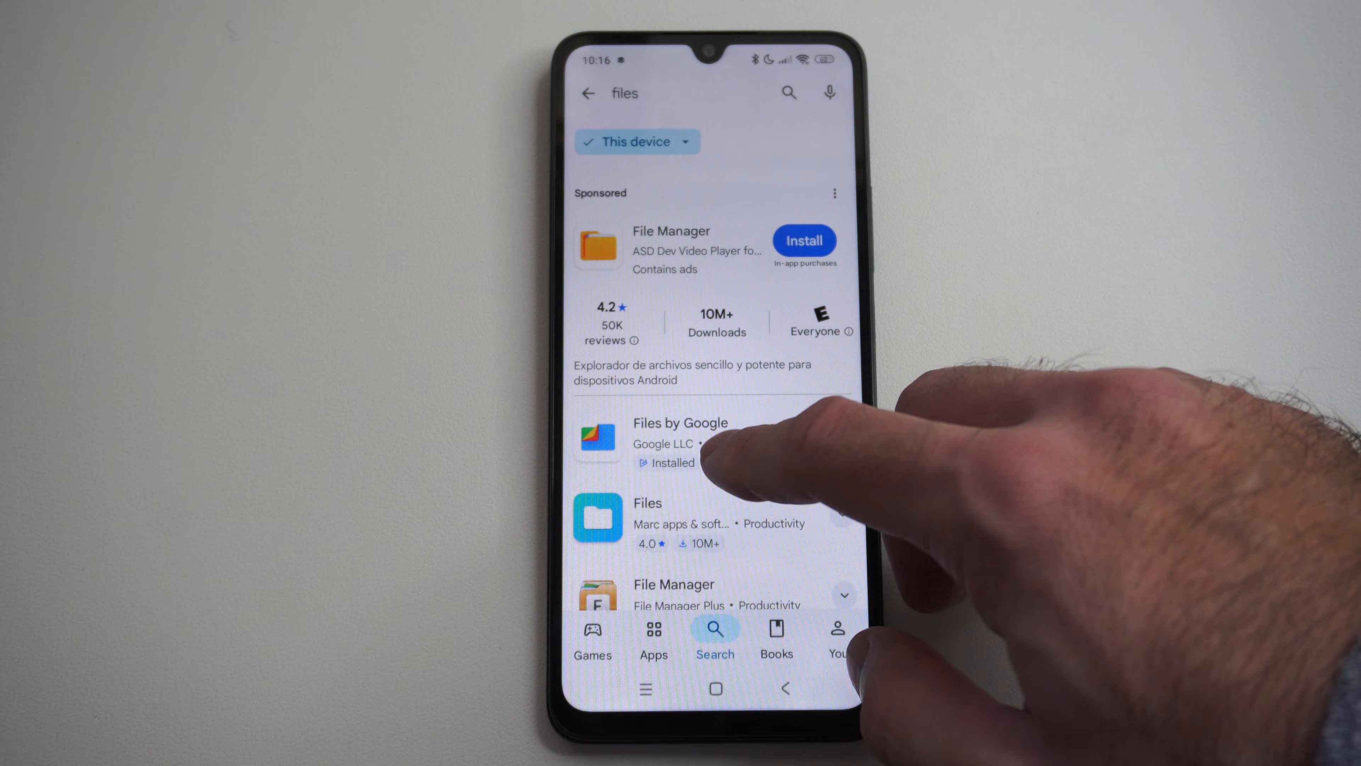
left_click(680, 434)
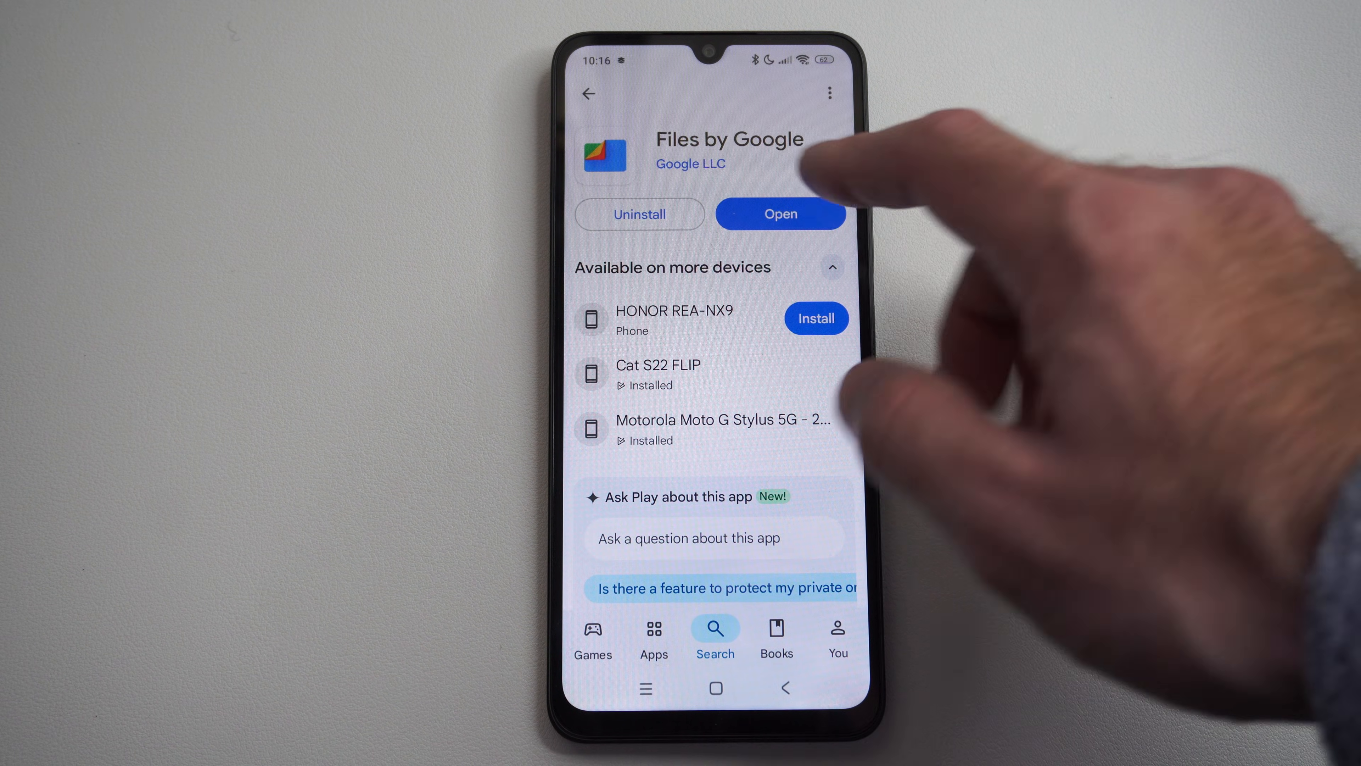
Step: Launch Files by Google and scroll its home down to the All storage section
left_click(780, 214)
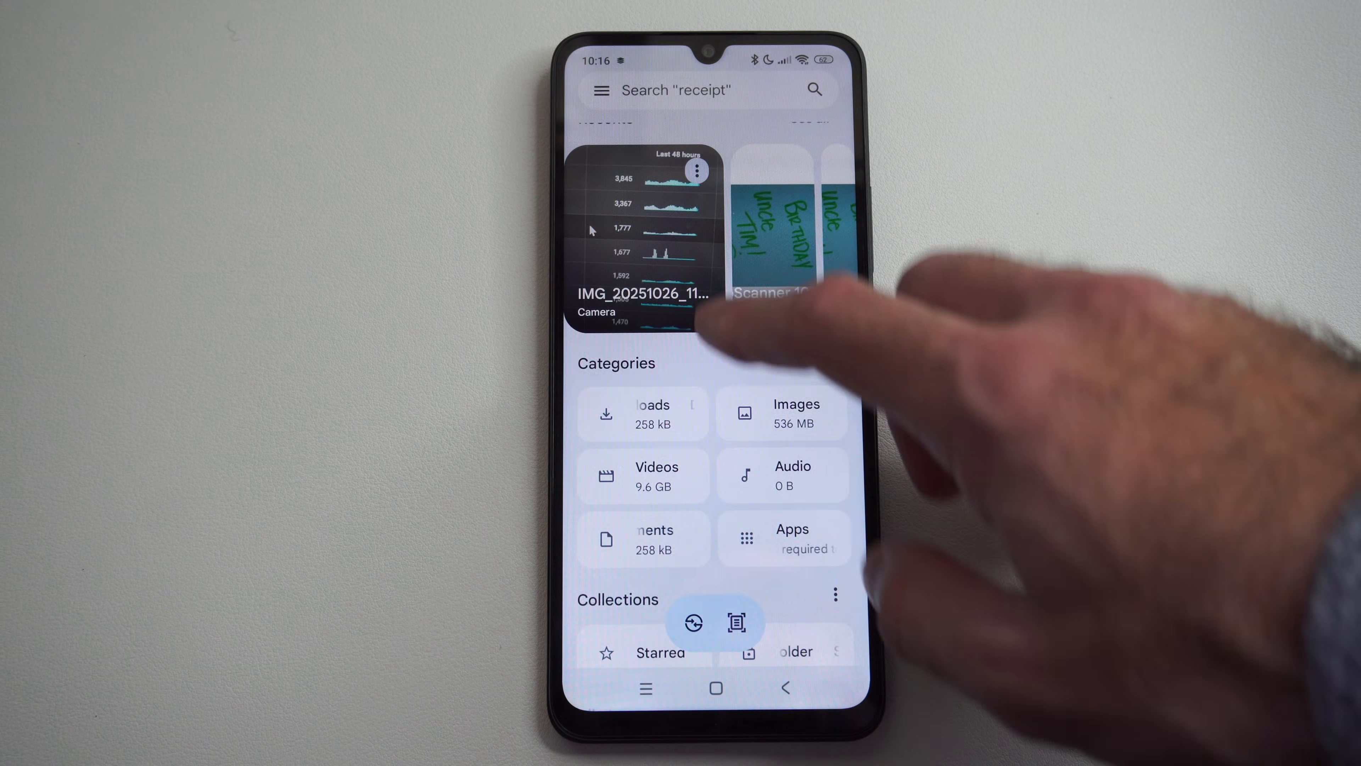
scroll("down", 3)
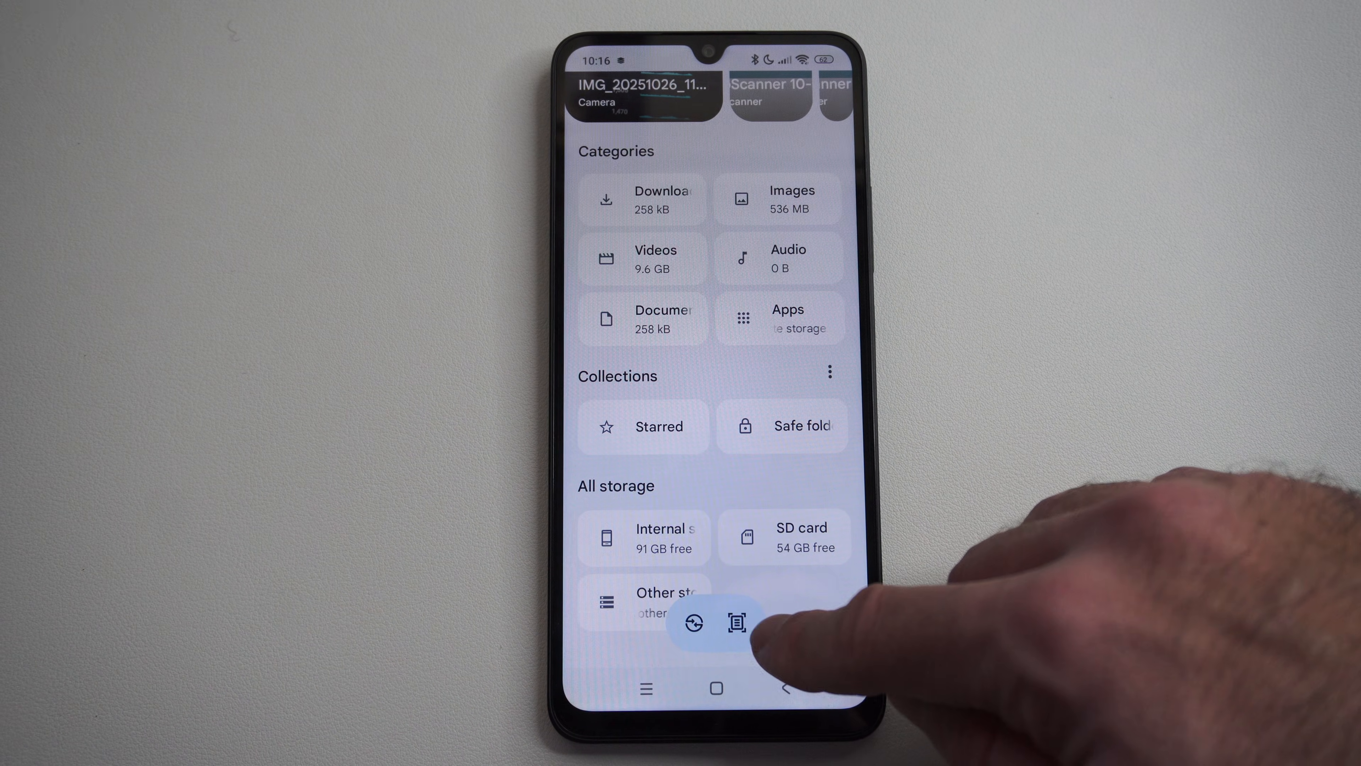
Step: Start the document scanner and auto-capture two pages of the phone
left_click(735, 621)
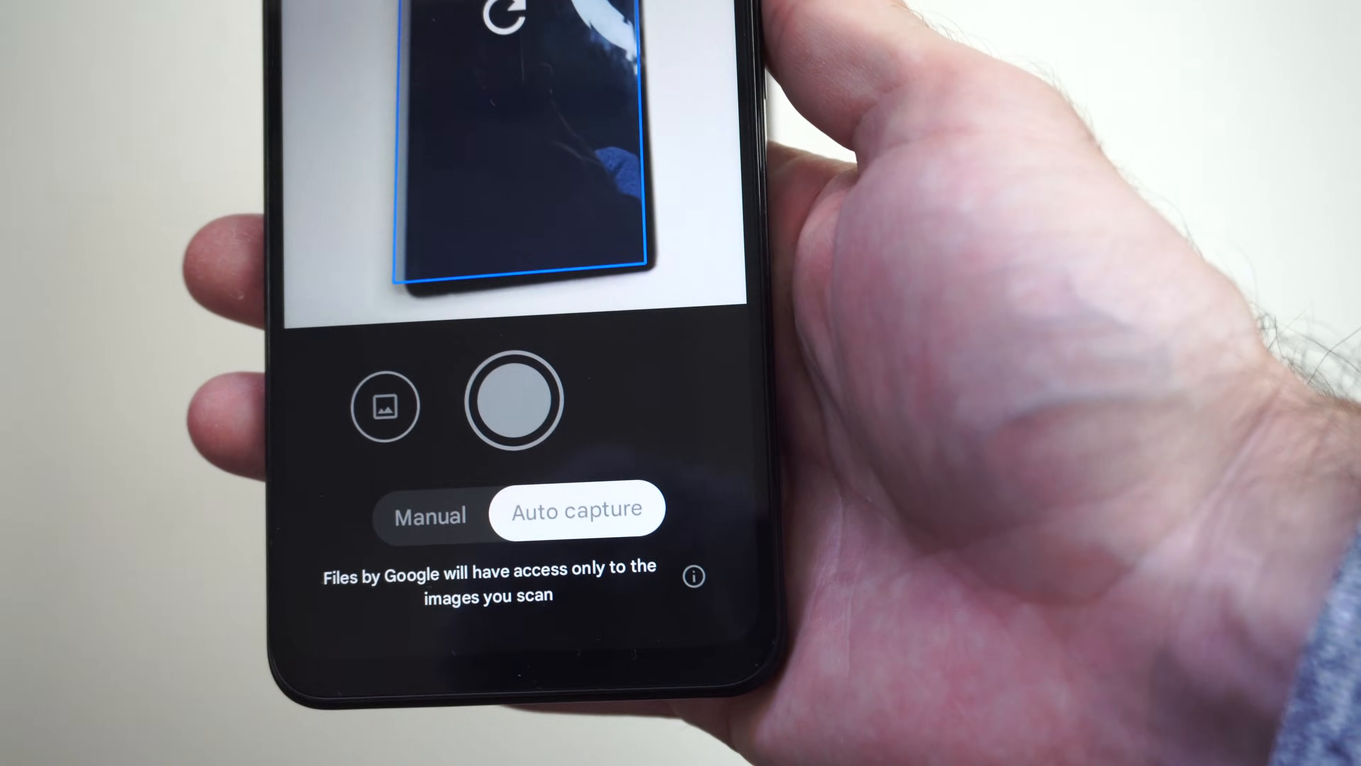
left_click(517, 399)
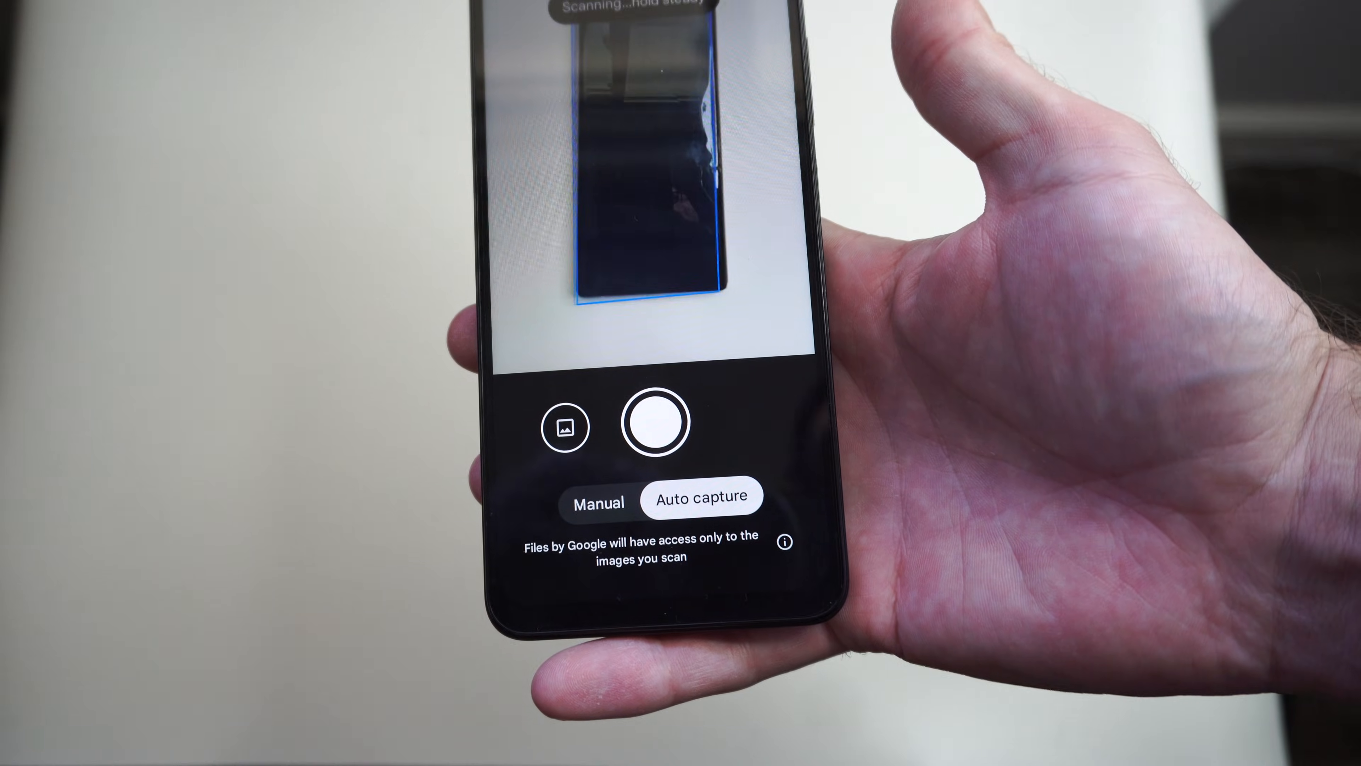
left_click(655, 422)
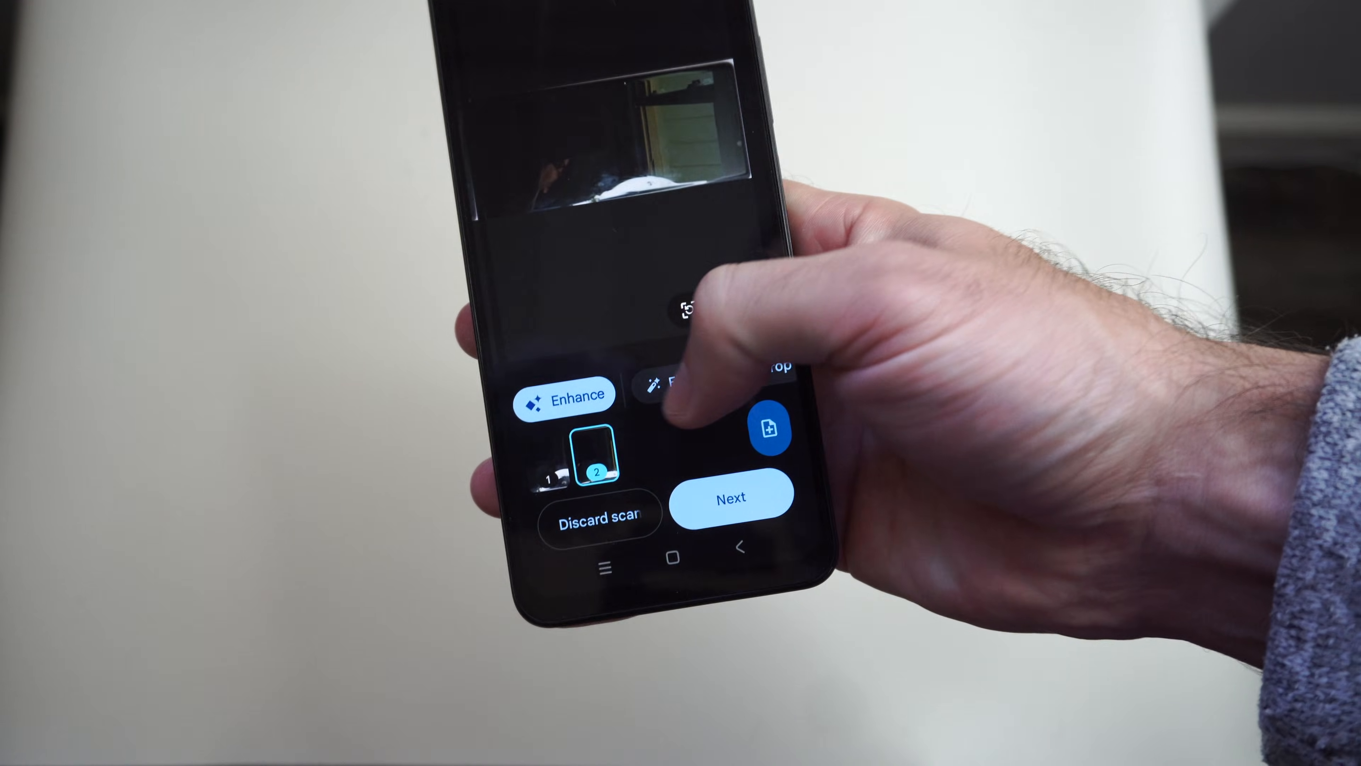
Step: Crop and rotate the scanned page upright, apply it, and save the scan to Scanned
left_click(669, 374)
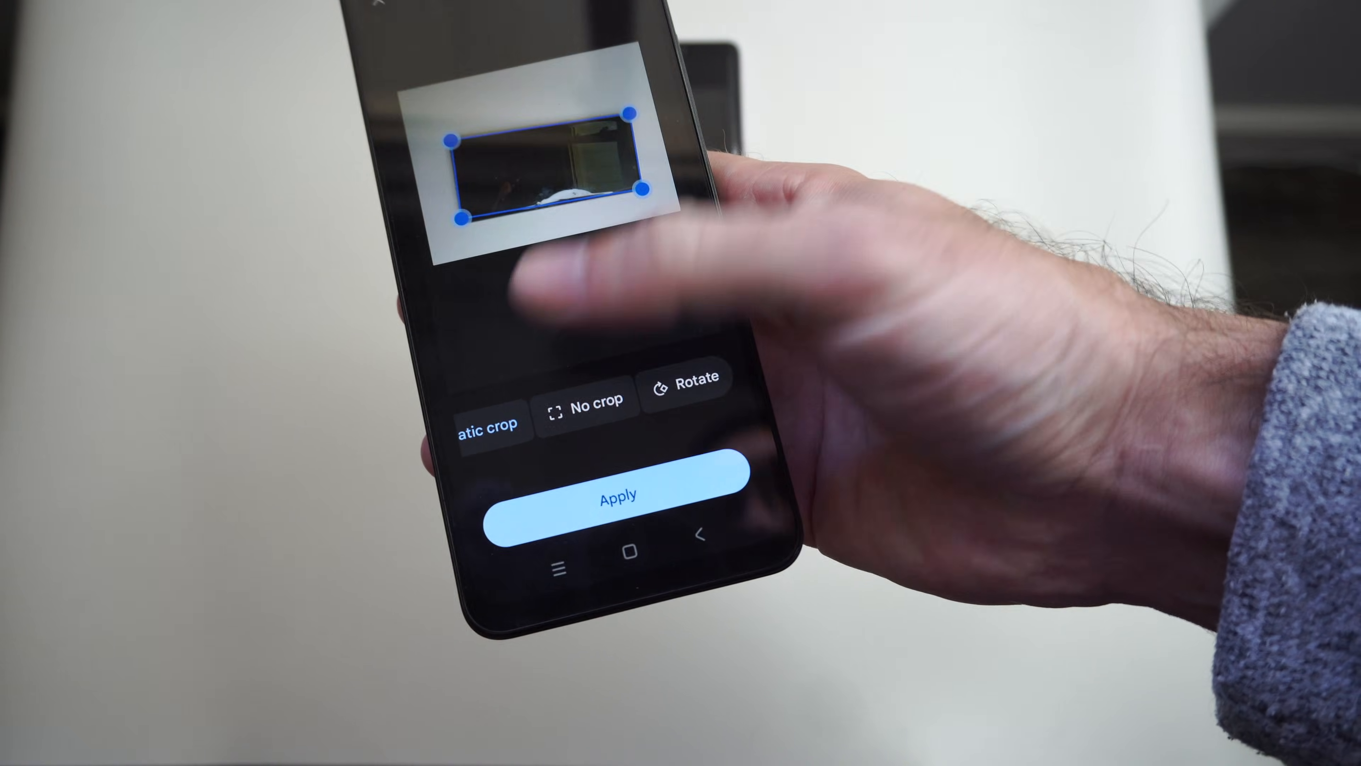
left_click(685, 378)
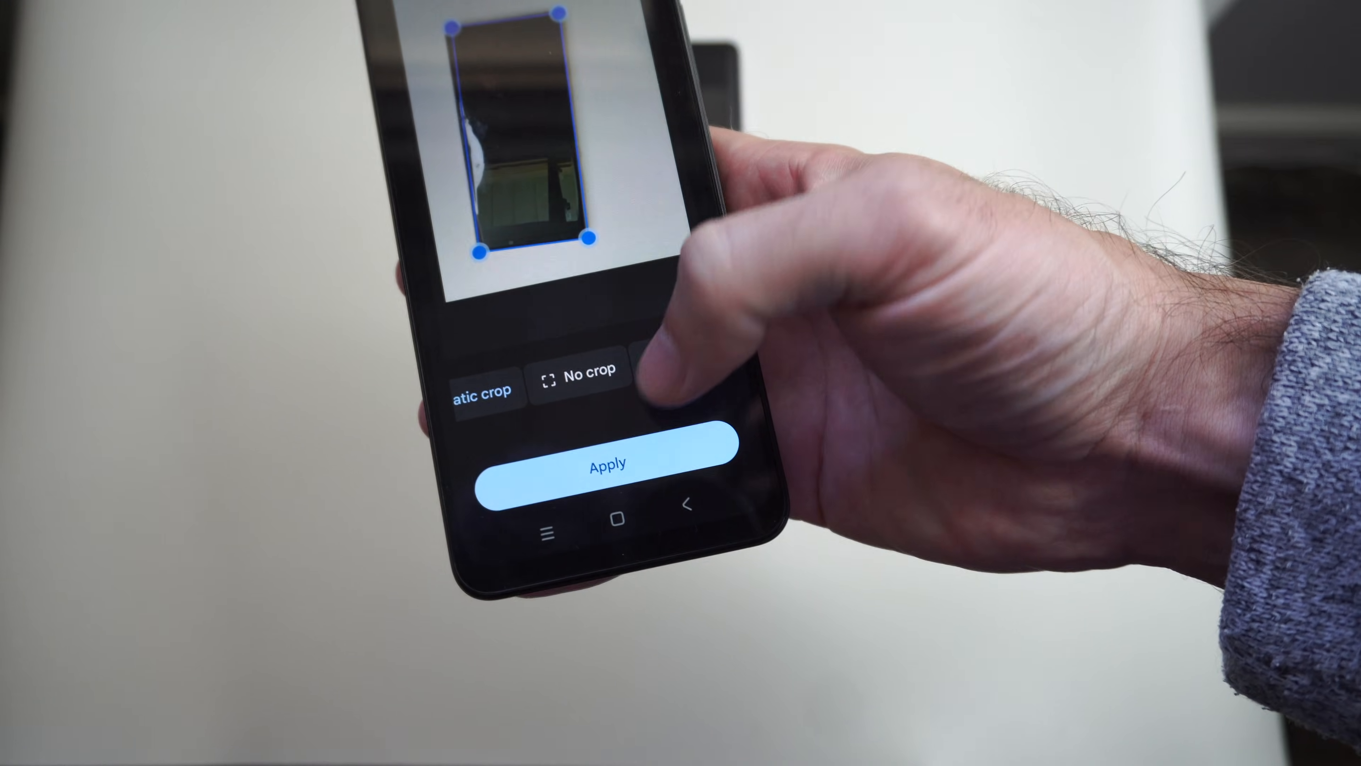
left_click(607, 463)
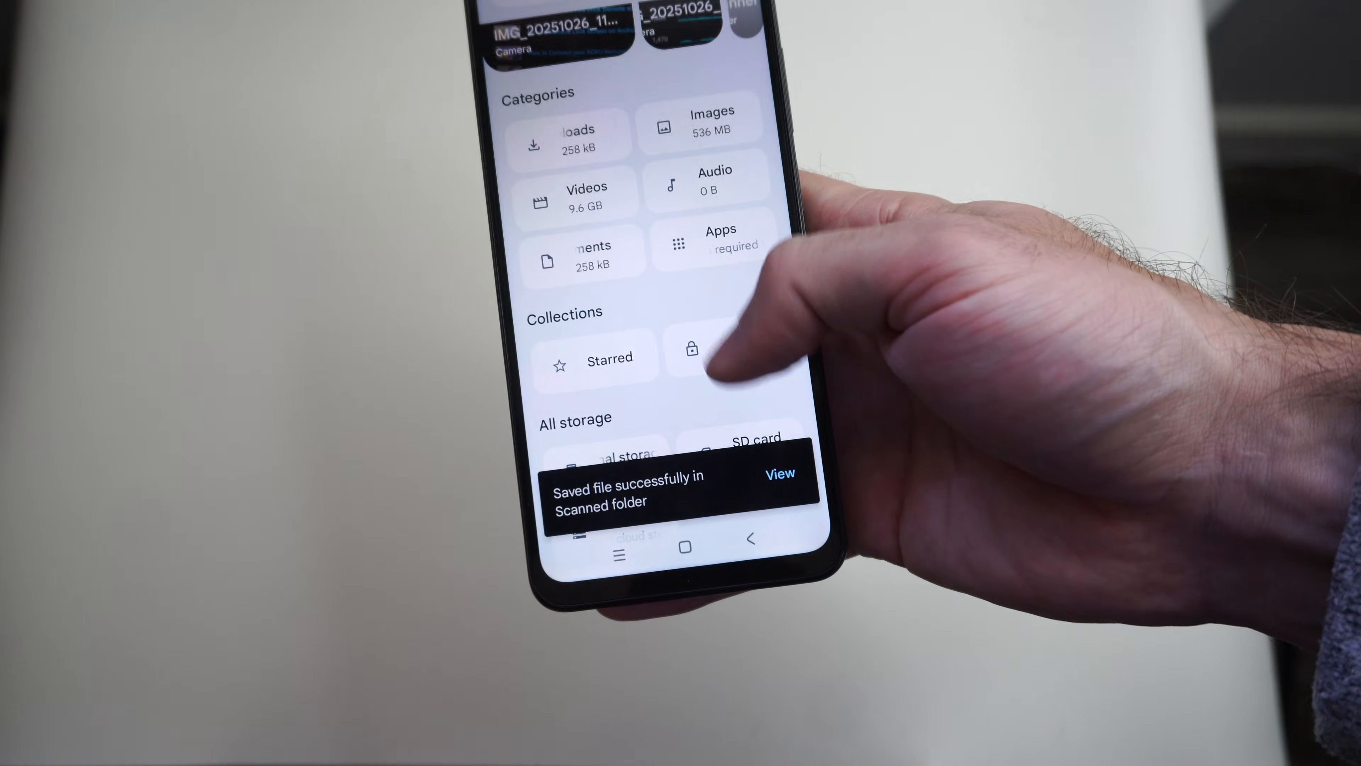
Step: Start a new document scan with the capture mode set to Manual
left_click(777, 473)
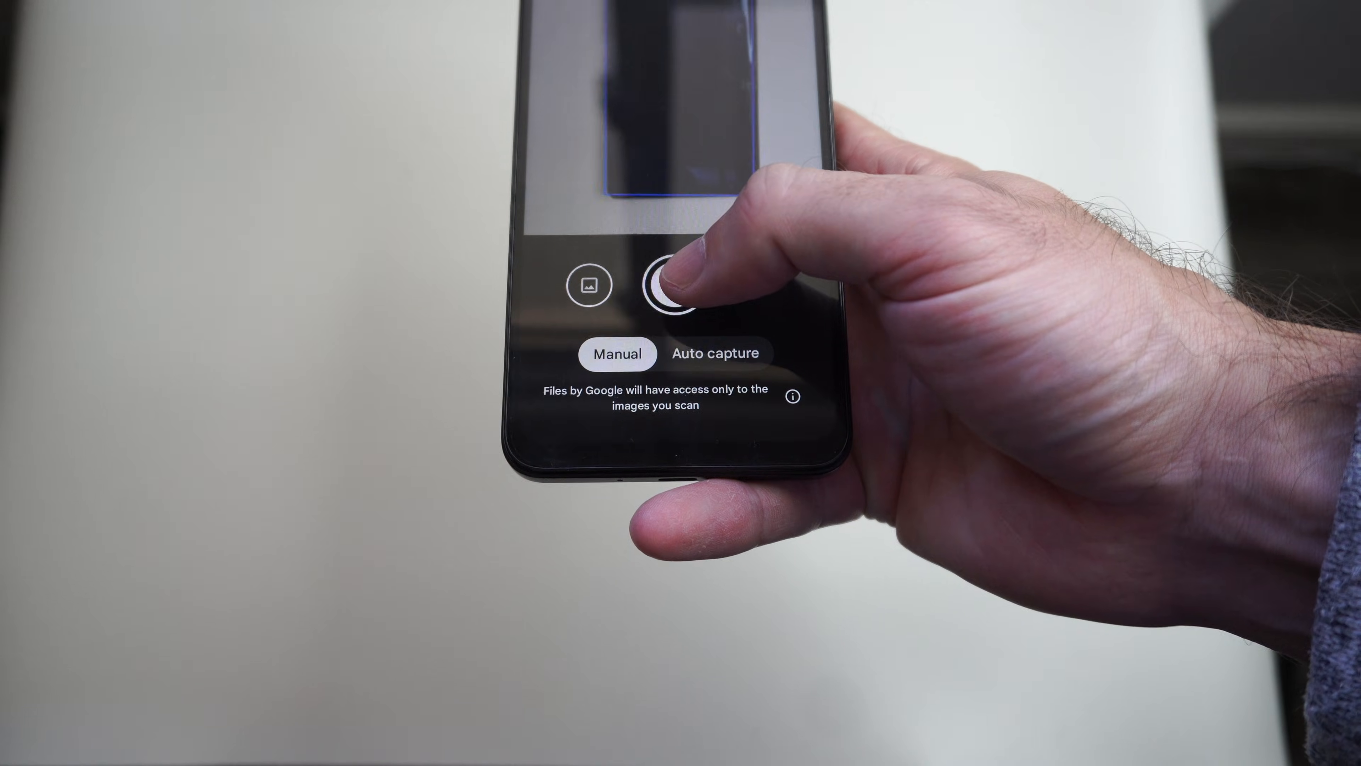
Step: Capture one page of the phone with the manual shutter and save it as a new scan
left_click(677, 285)
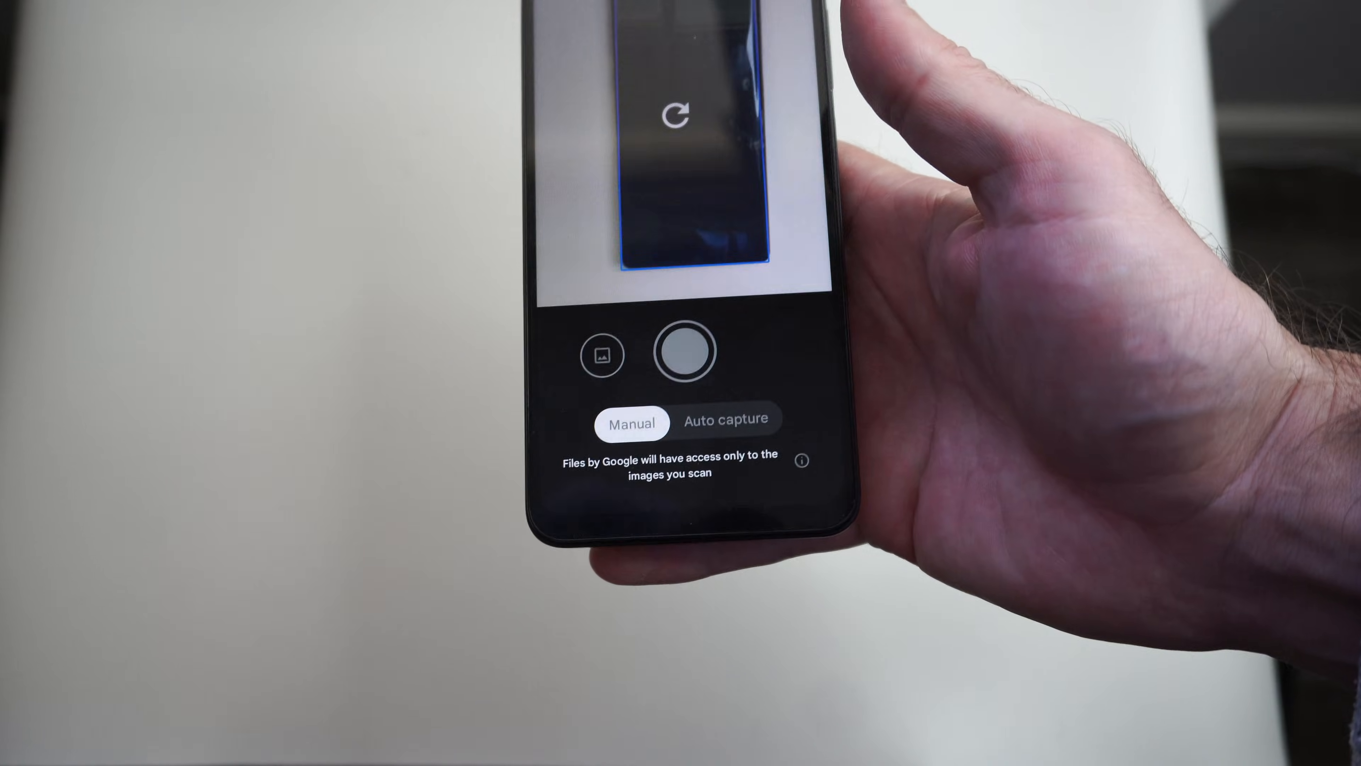
left_click(682, 349)
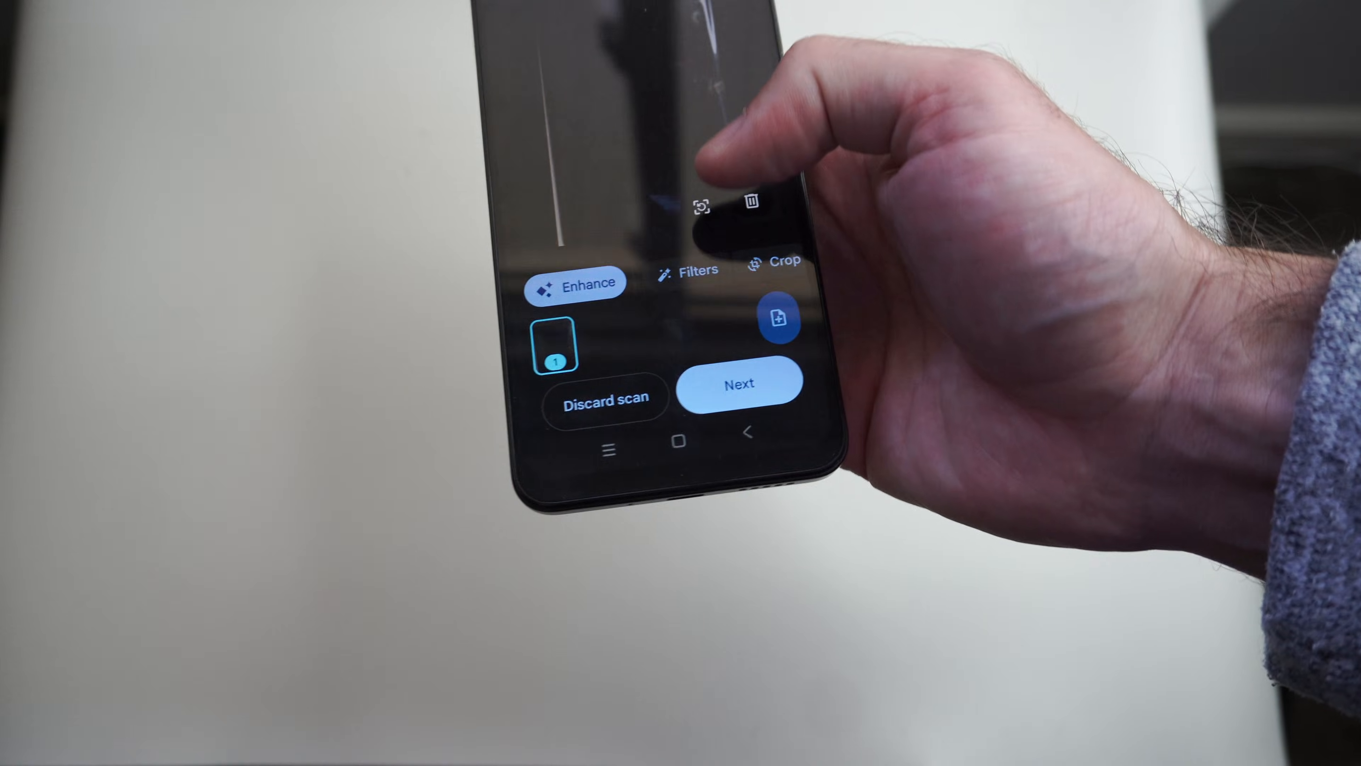
left_click(779, 262)
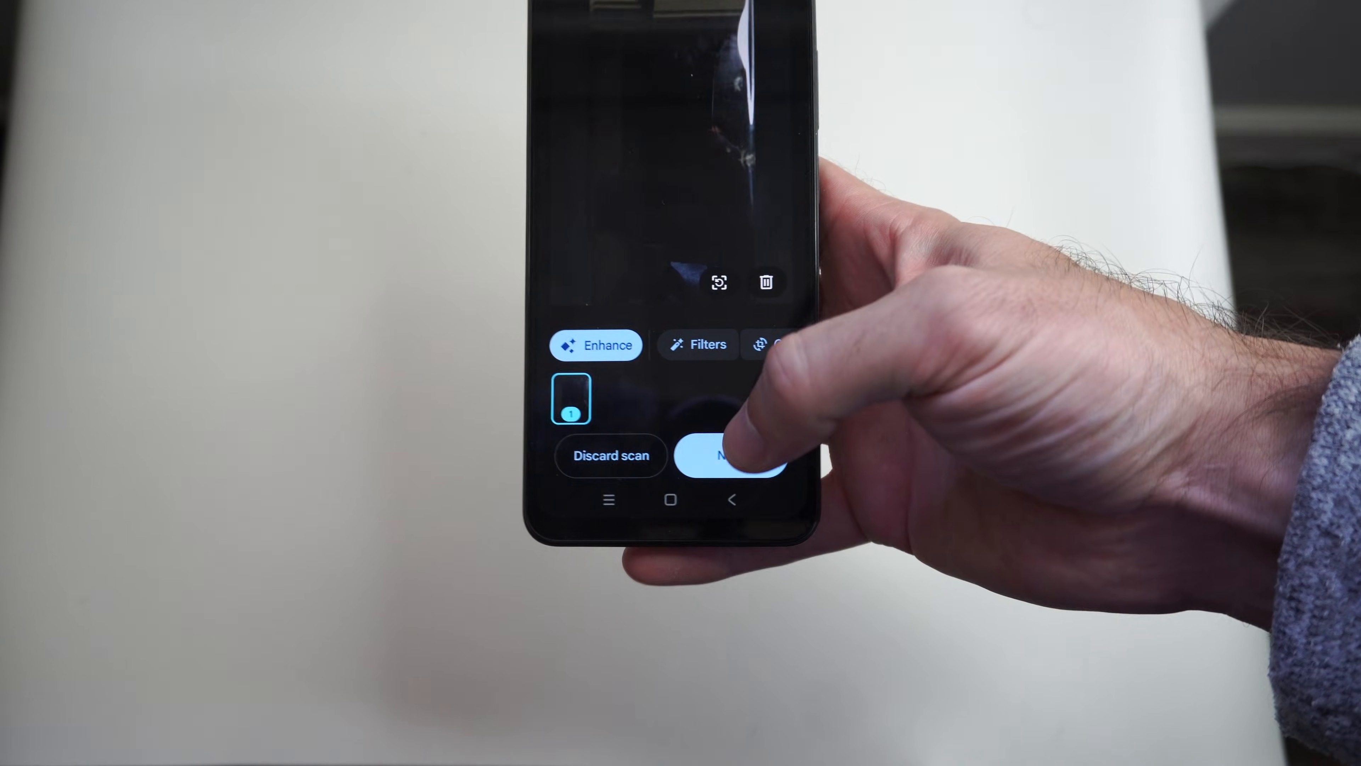
left_click(732, 456)
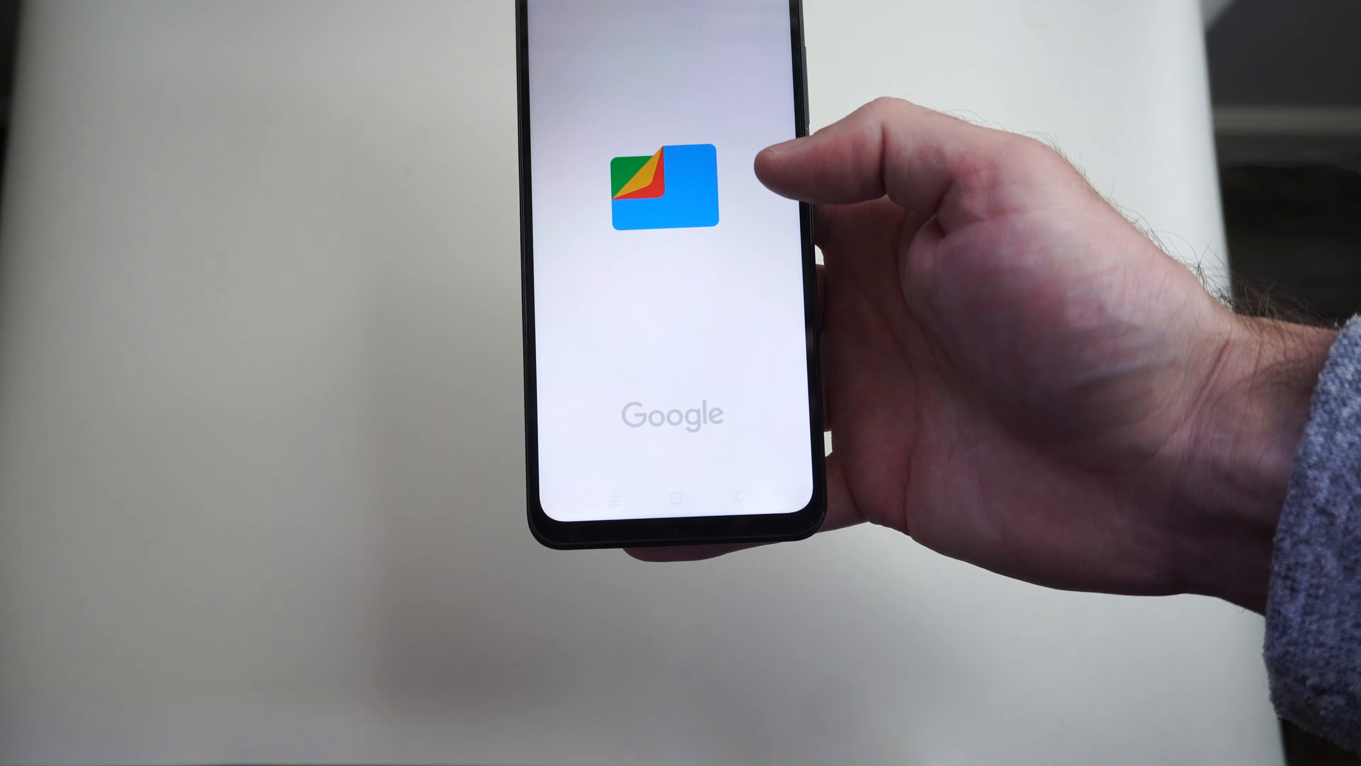
Step: View the Scanned folder, open the newest scan and show its three-dot file options
left_click(665, 187)
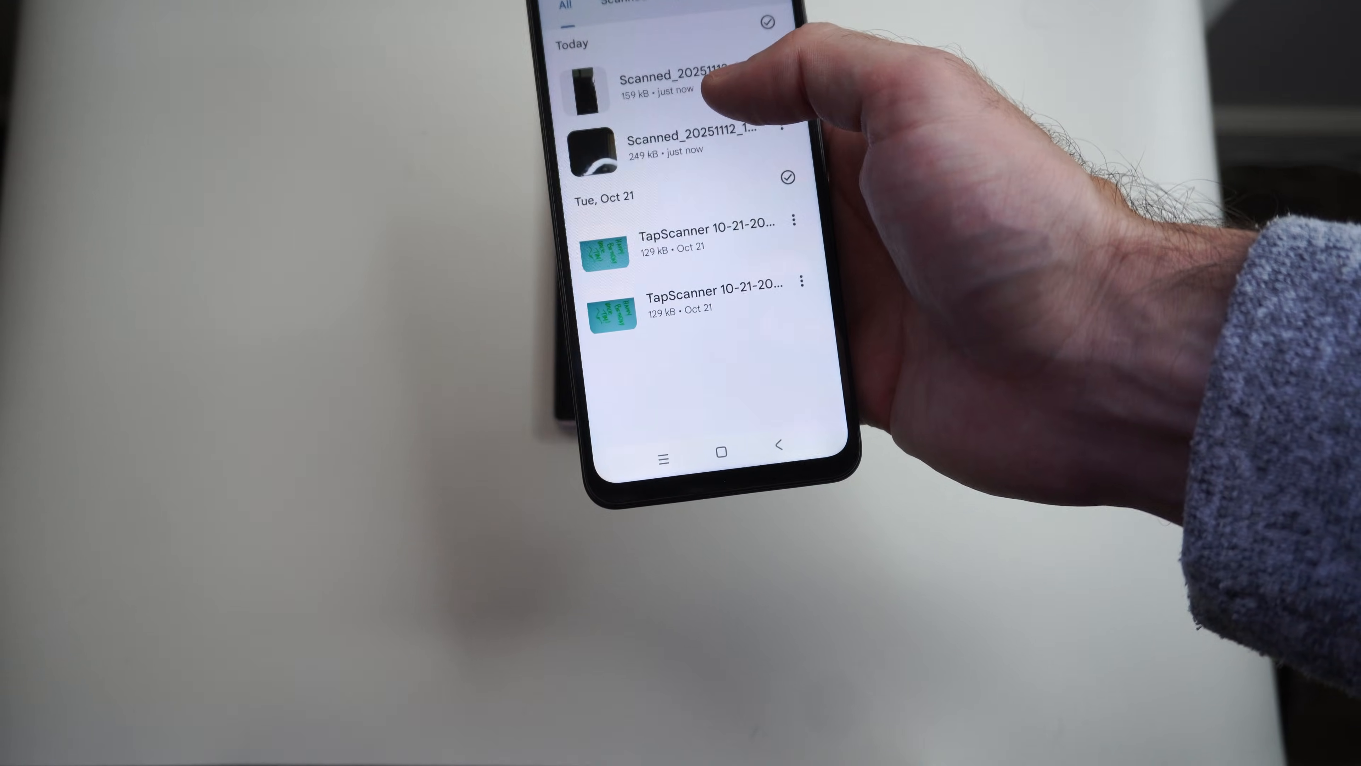
left_click(672, 87)
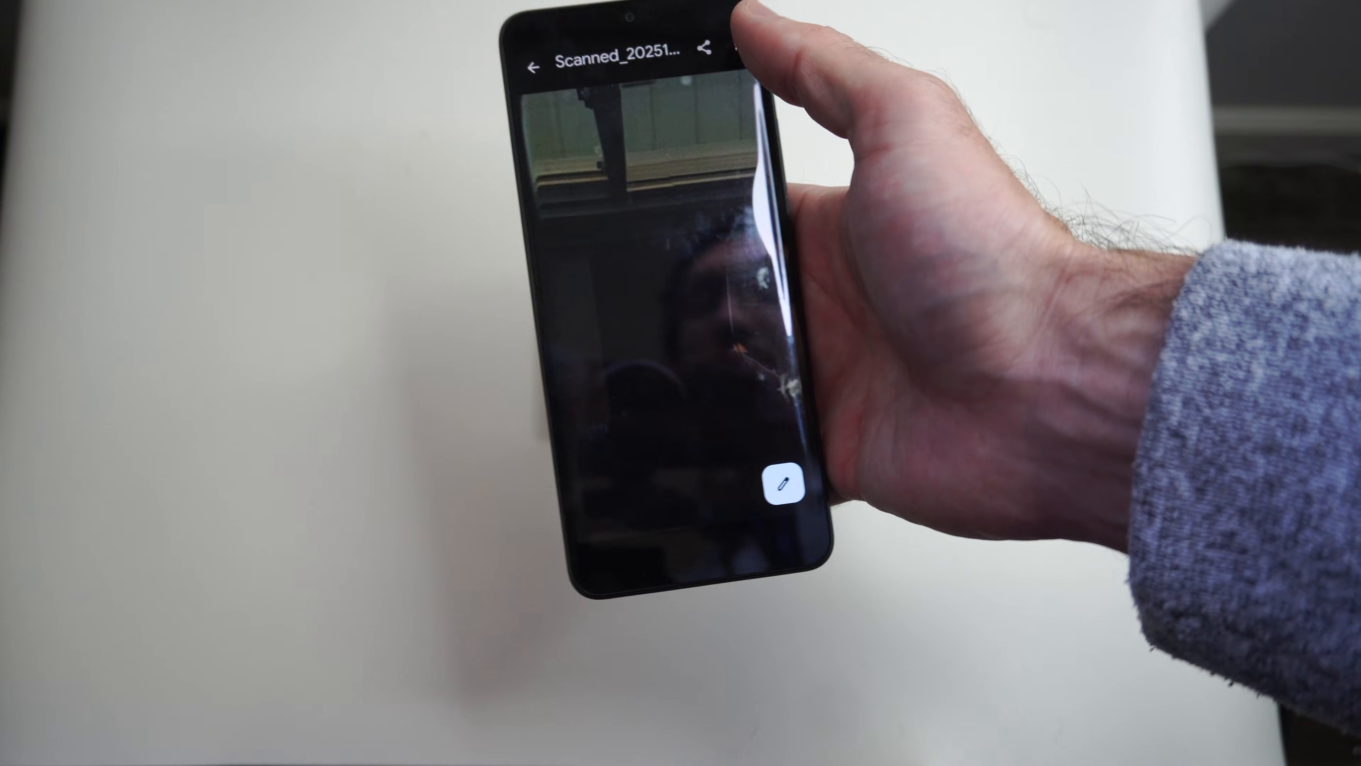
left_click(738, 50)
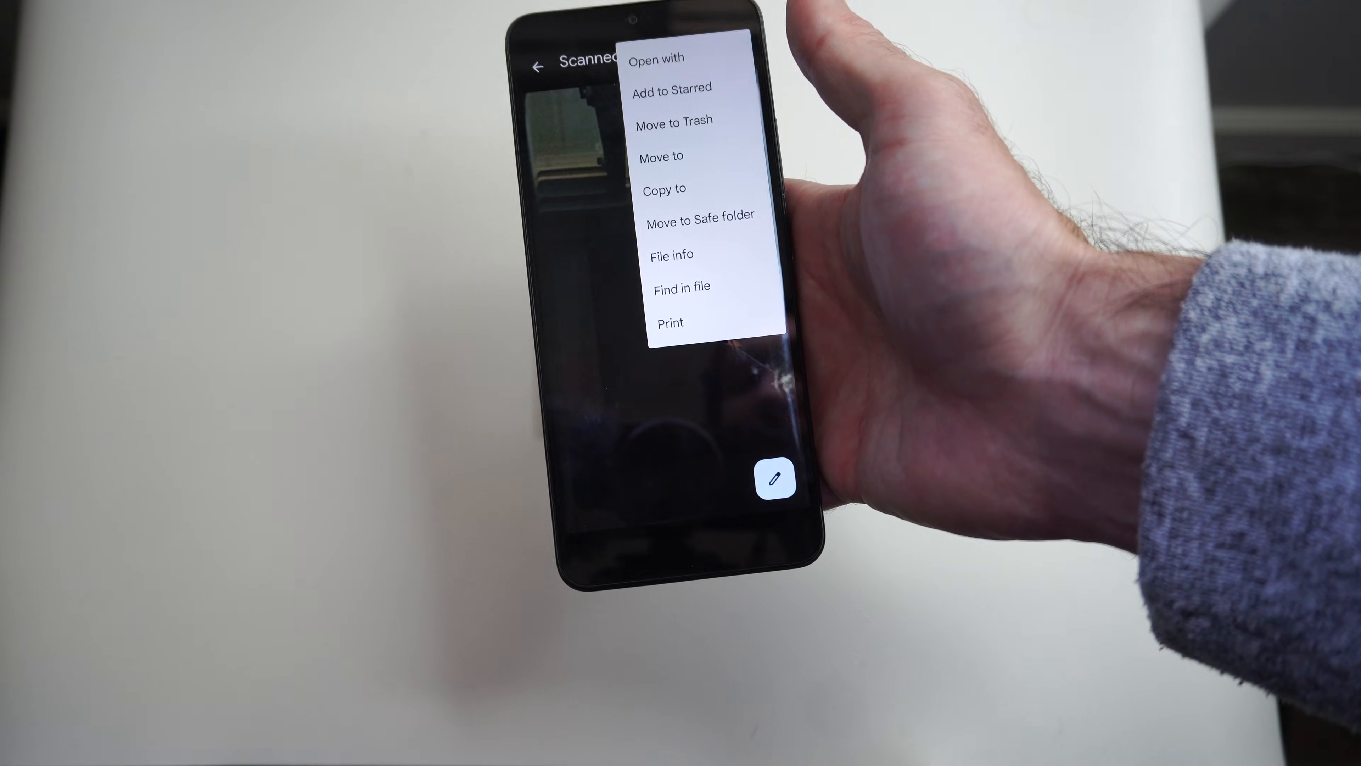